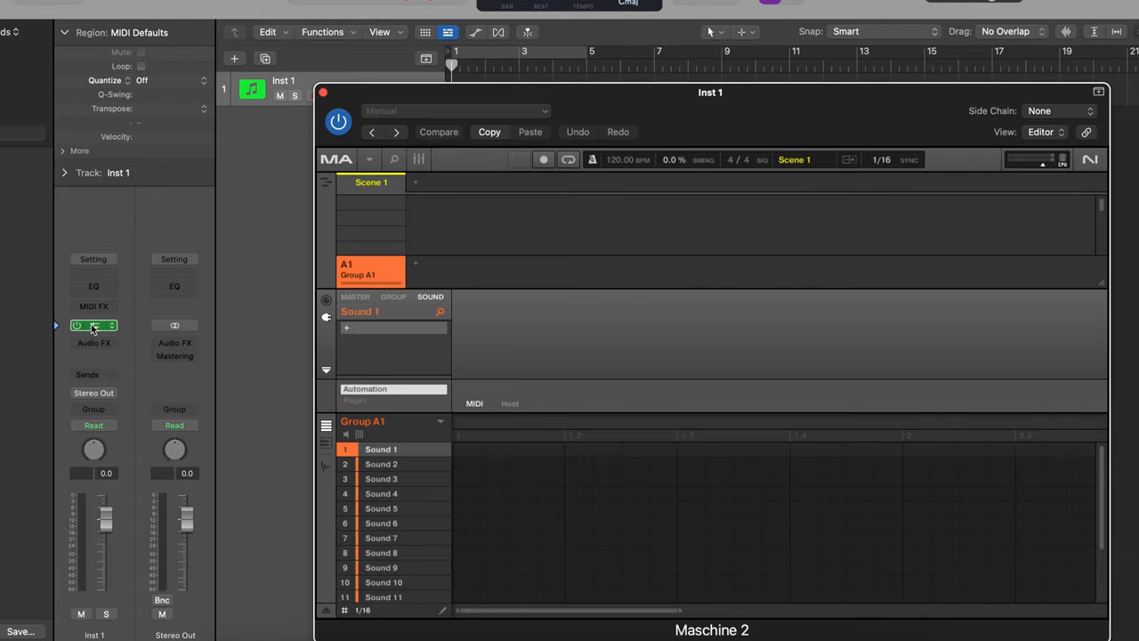
# Open the Maschine 2 plug-in window from the Inst 1 channel strip's instrument slot
pyautogui.click(93, 325)
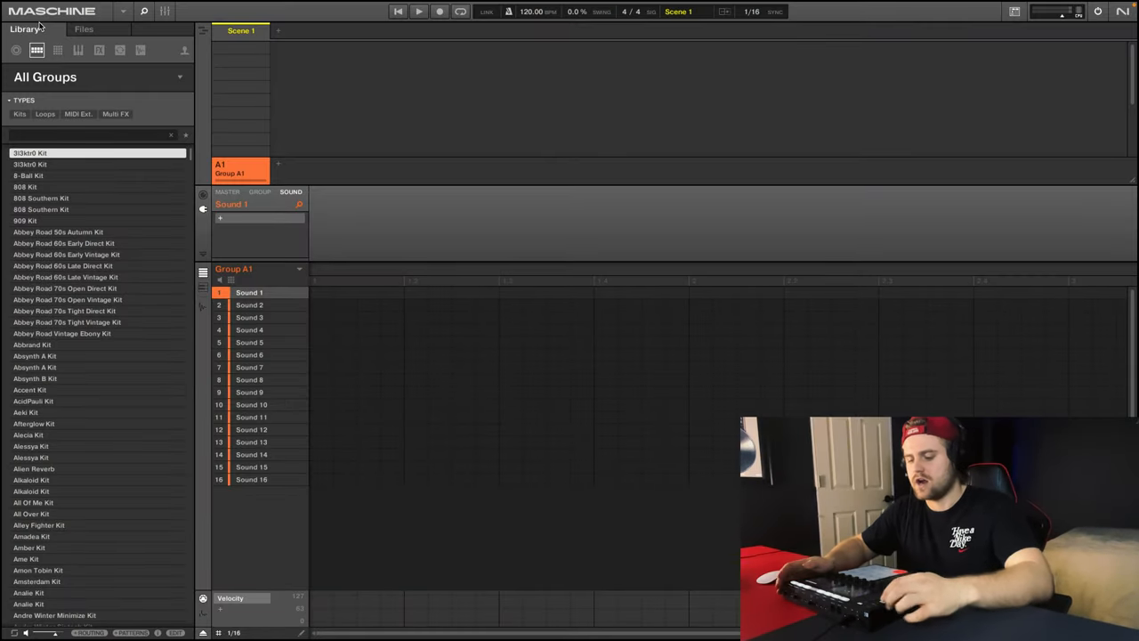
# Load Exhale's Artificial Life preset onto Group A1 and record Pattern 1 at 160 BPM
pyautogui.click(57, 50)
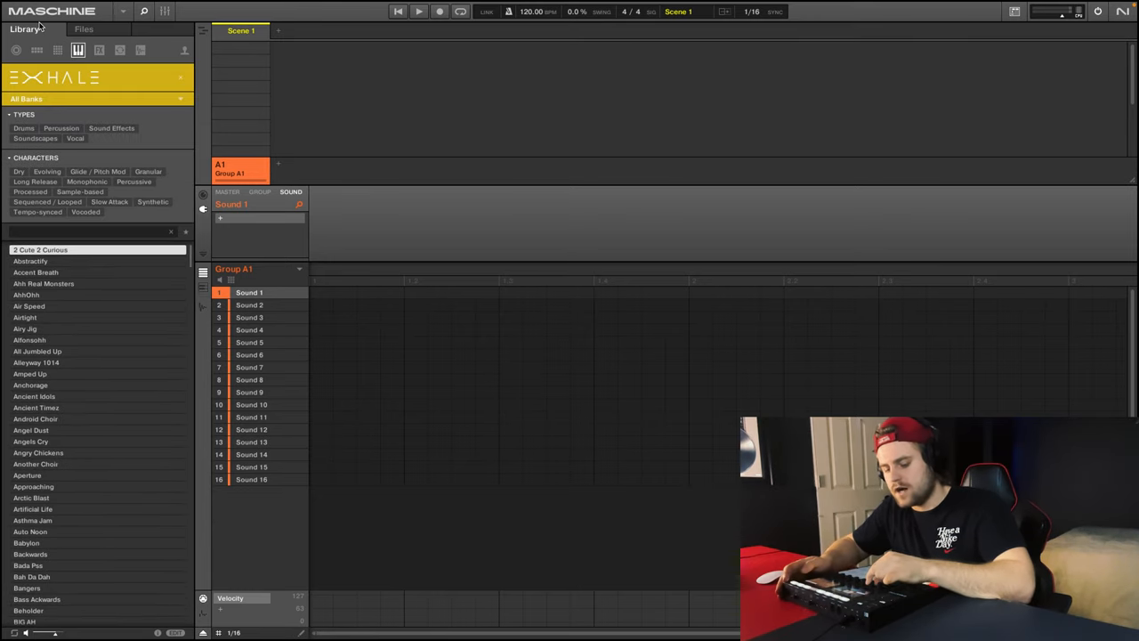
pyautogui.click(31, 497)
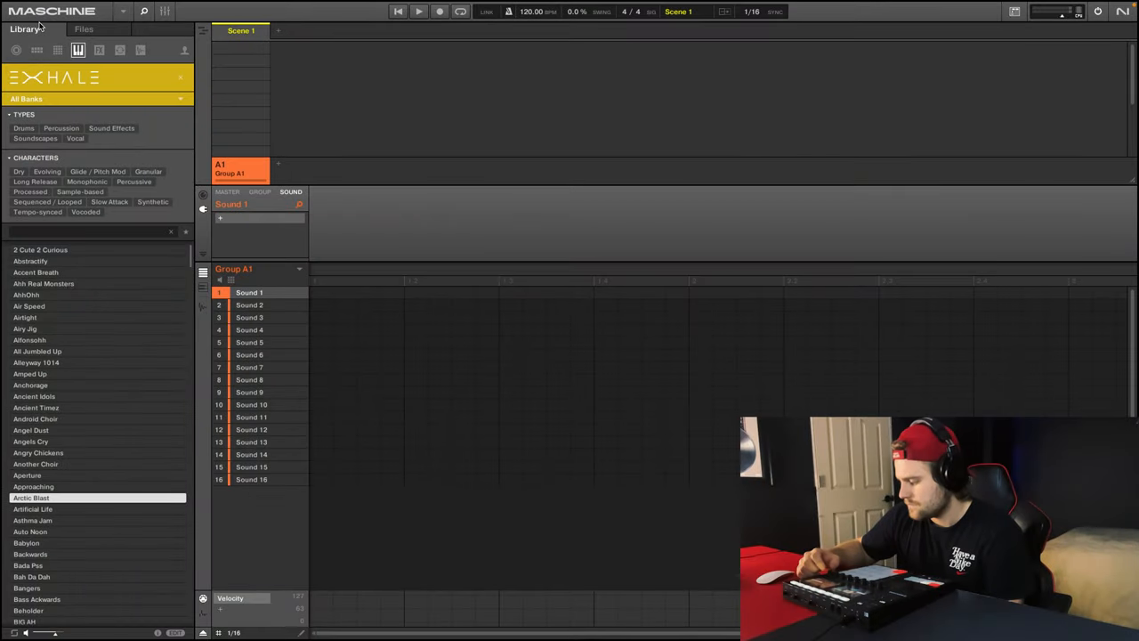
pyautogui.click(33, 508)
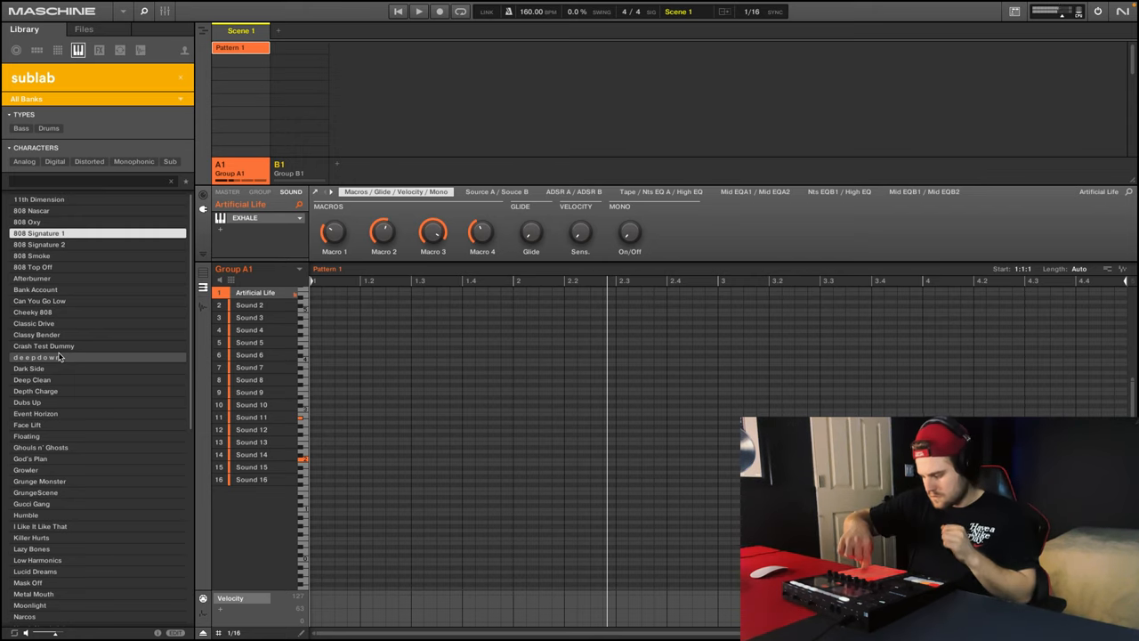
pyautogui.click(439, 11)
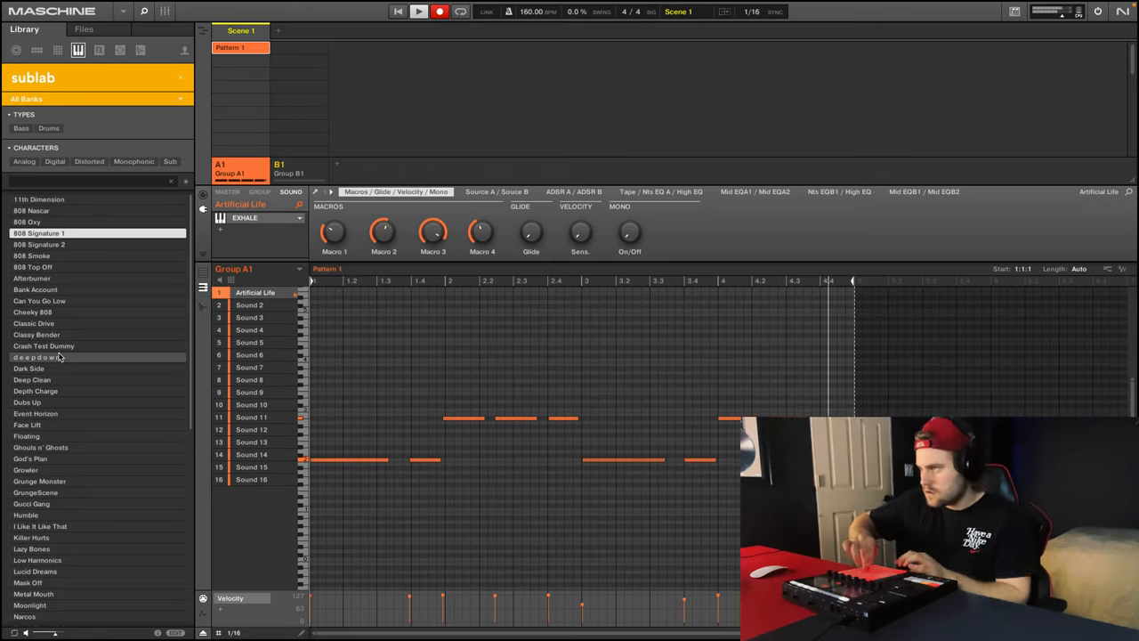
pyautogui.click(287, 167)
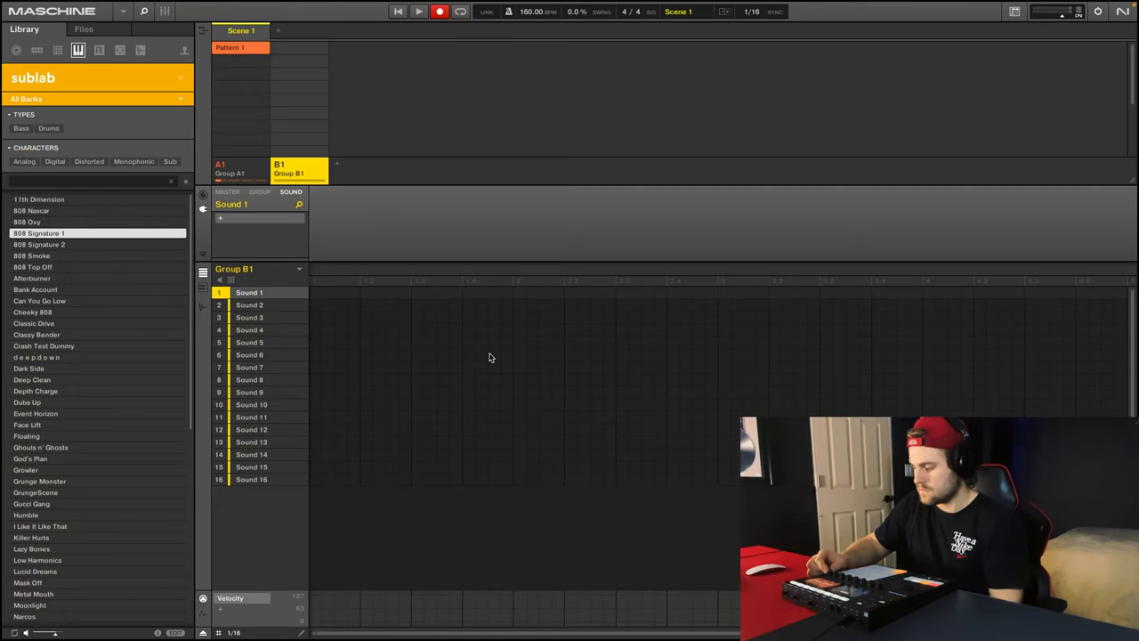
# Load a Sublab 808 preset into Group B1 and record its Pattern 1 with the pads
pyautogui.doubleClick(38, 232)
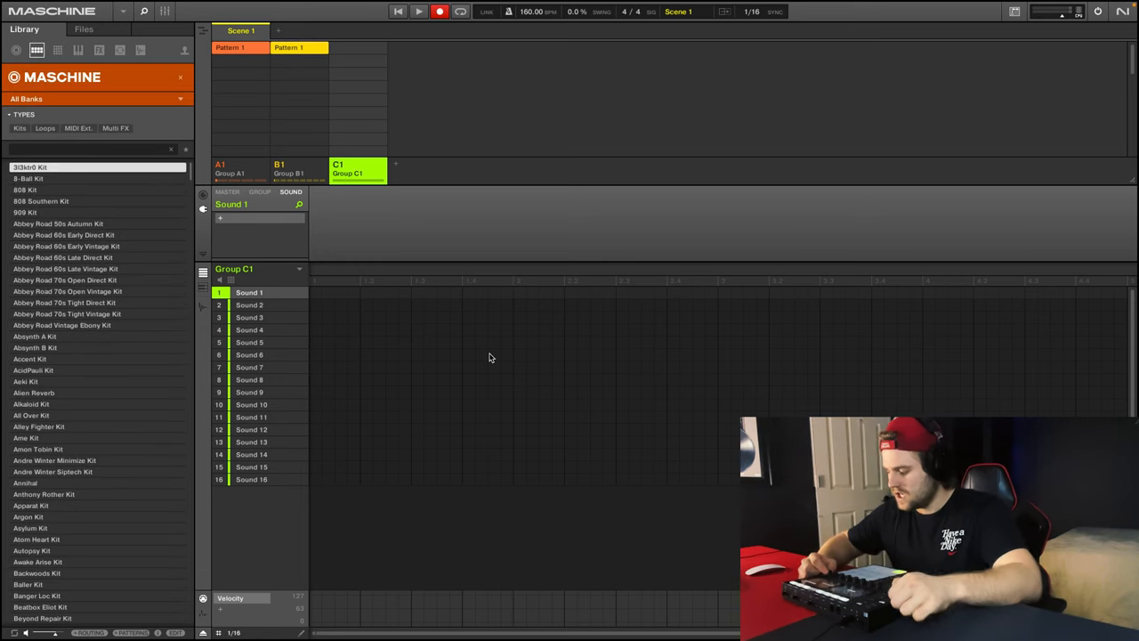
# Load Alkaloid Kit from the Library's Groups list into Group C1
pyautogui.click(41, 201)
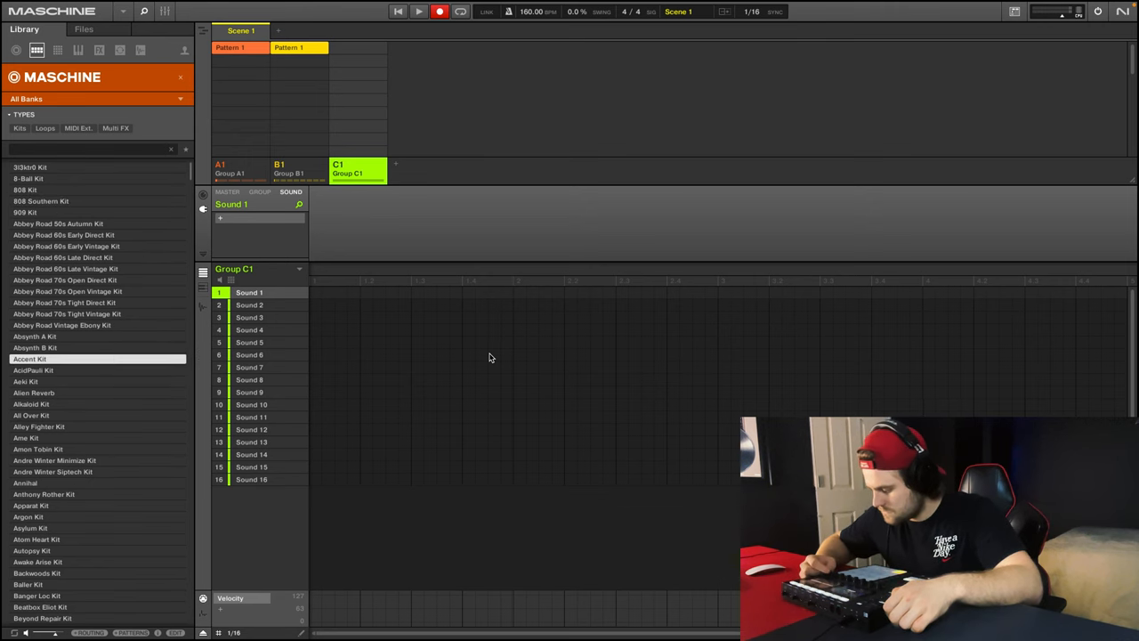
pyautogui.click(31, 403)
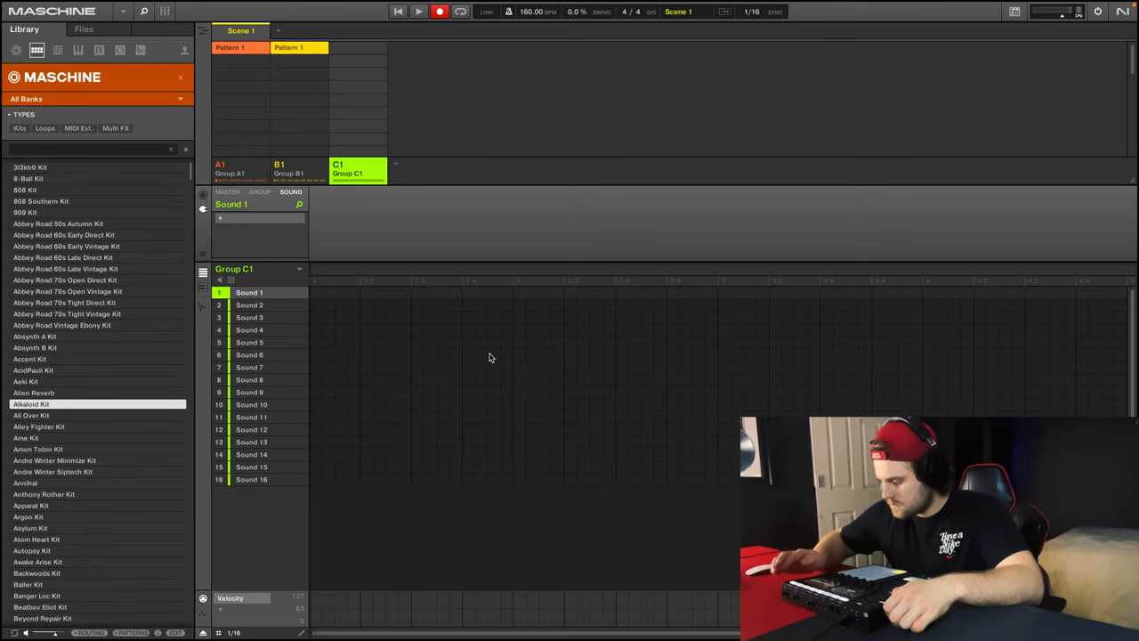
pyautogui.doubleClick(31, 403)
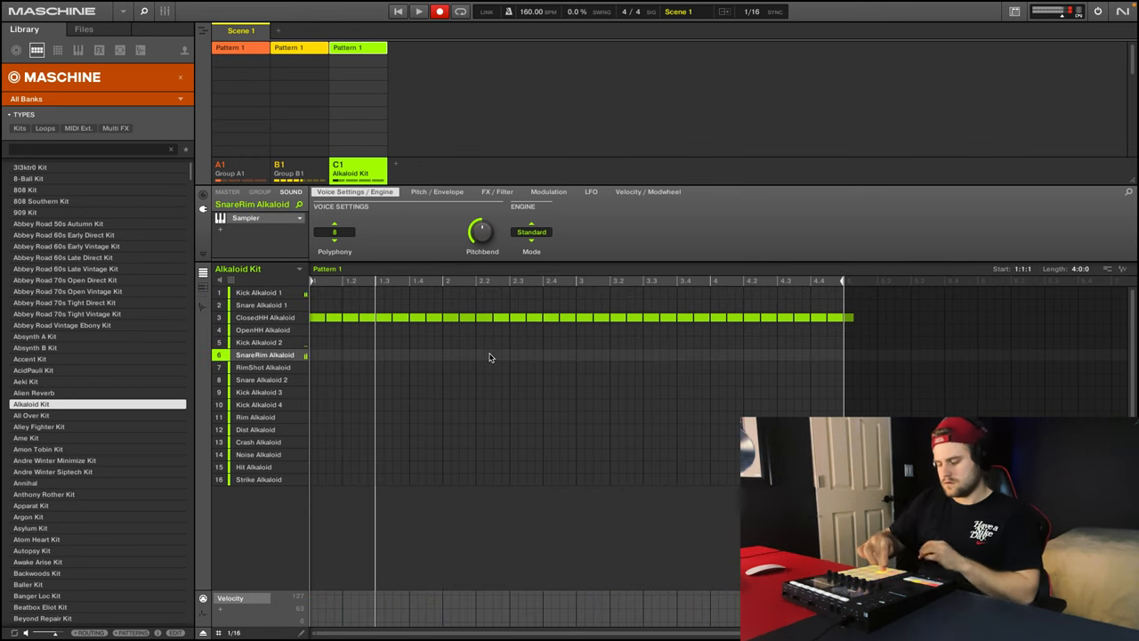
# Program kick, snare and hi-hat steps into Group C1's Pattern 1
pyautogui.click(258, 292)
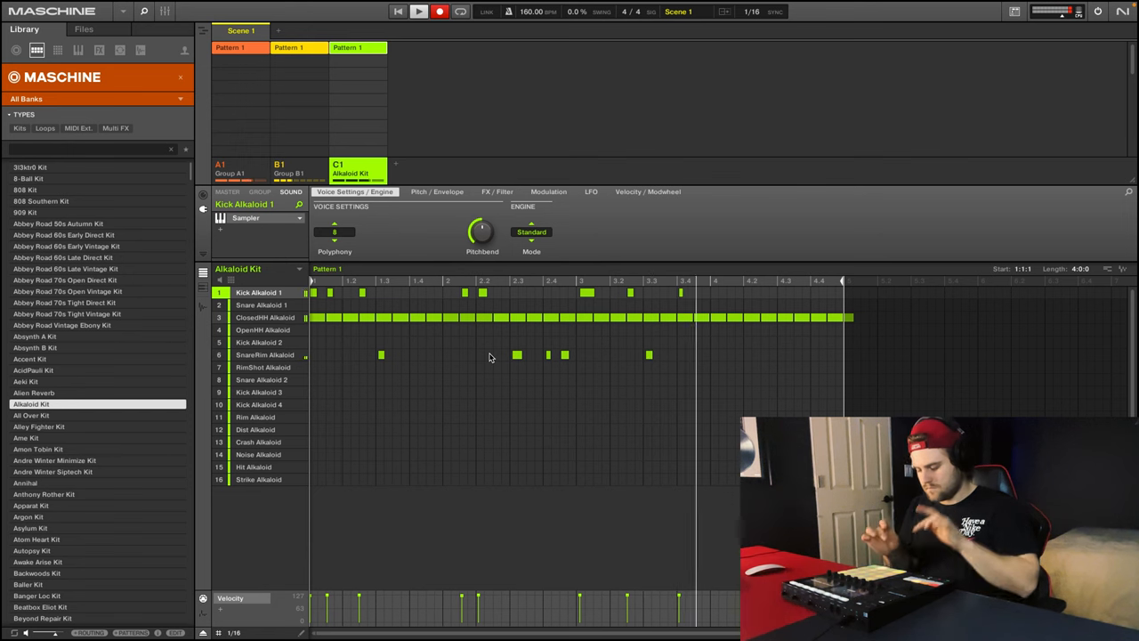
pyautogui.click(262, 329)
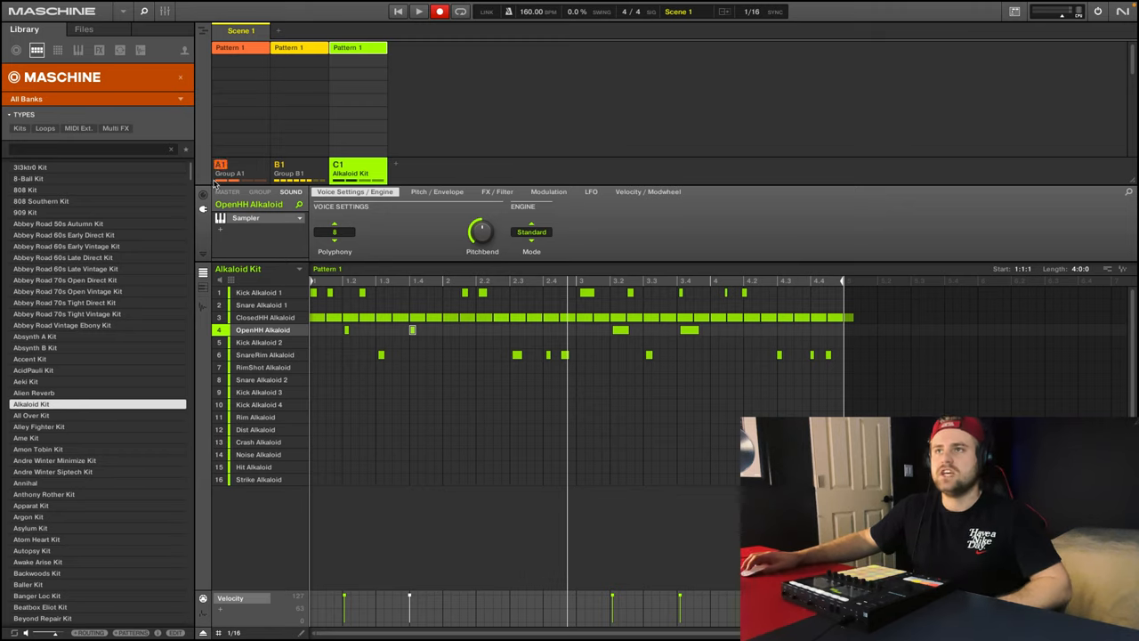
pyautogui.click(289, 168)
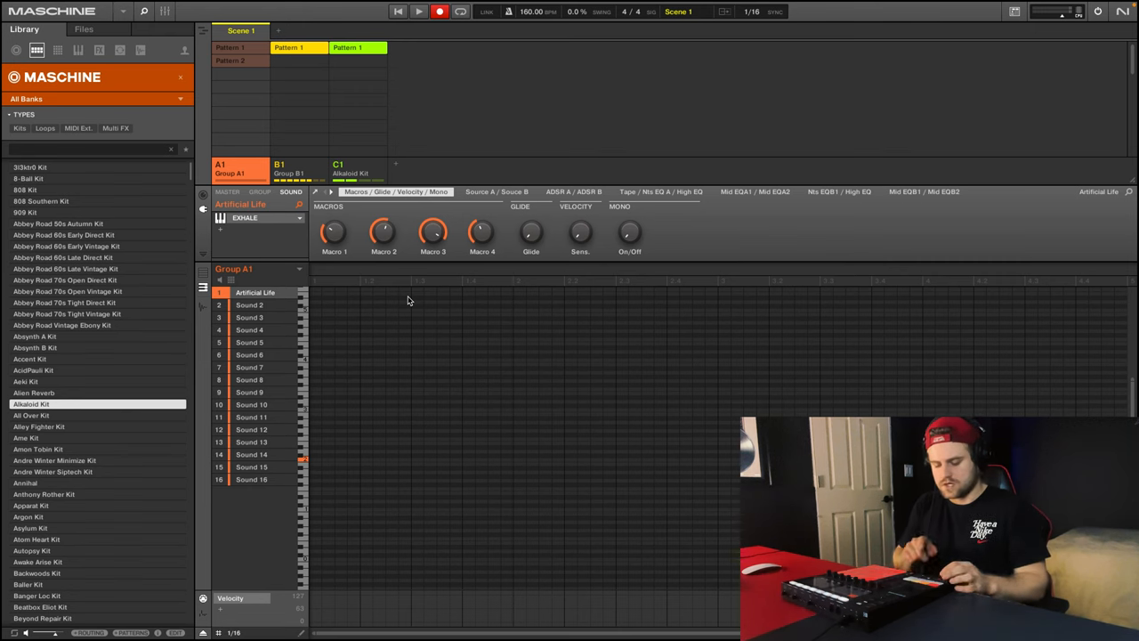
# Switch from Ideas view to the Song timeline showing Clip 1 on Groups A1 and B1
pyautogui.click(231, 60)
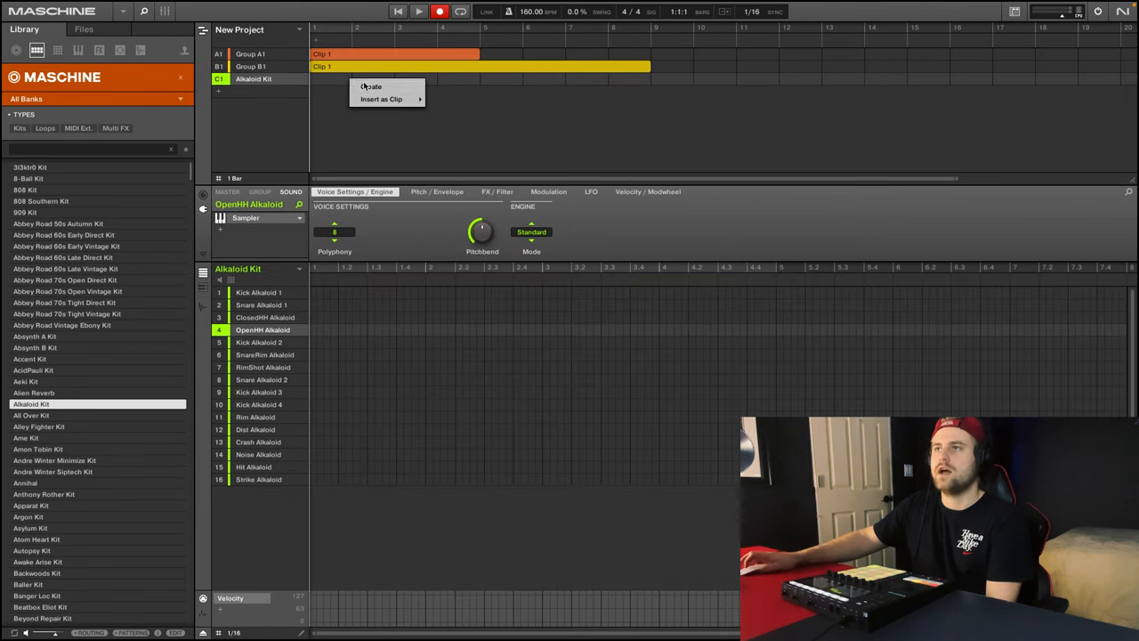
# Create an Alkaloid Kit clip, duplicate the vocal and drum clips, and insert a pattern clip
pyautogui.click(371, 86)
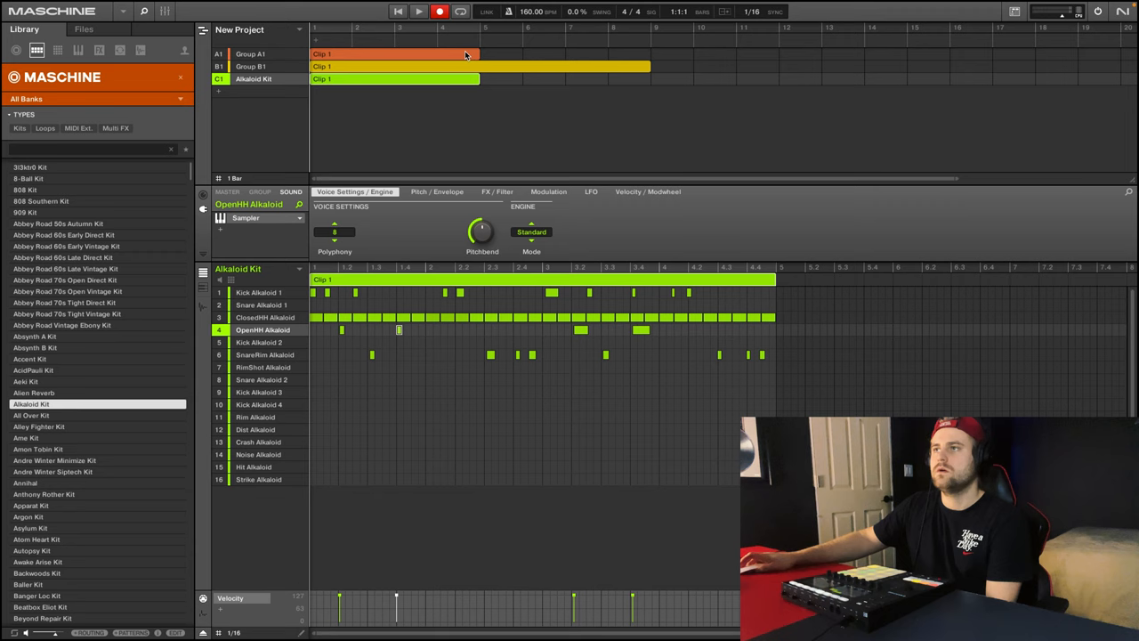
pyautogui.rightClick(391, 54)
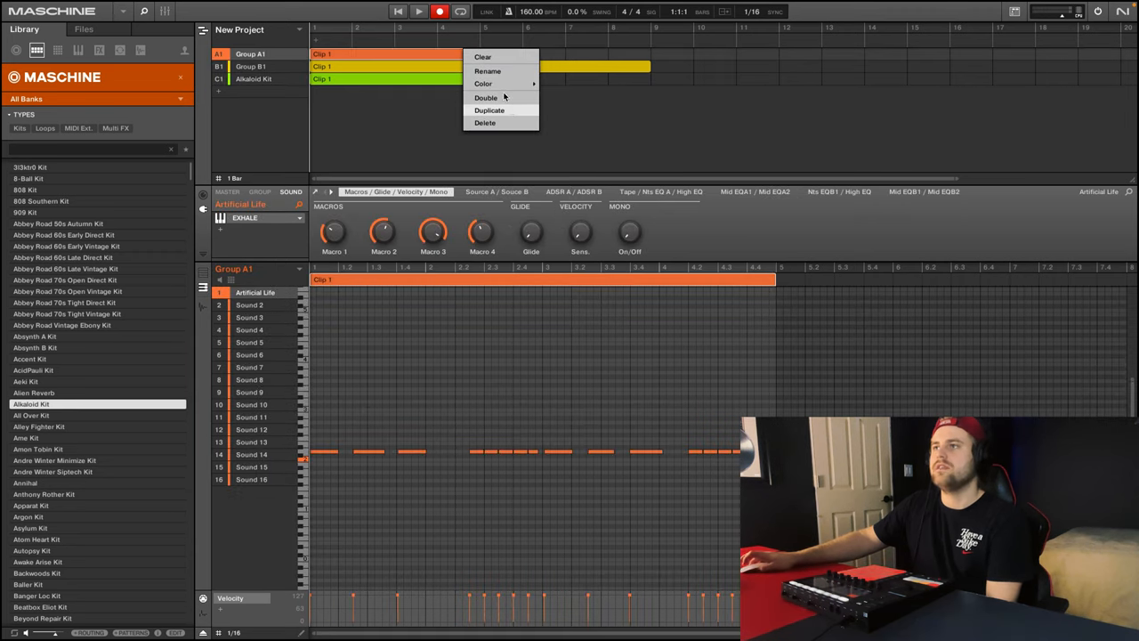
pyautogui.click(490, 110)
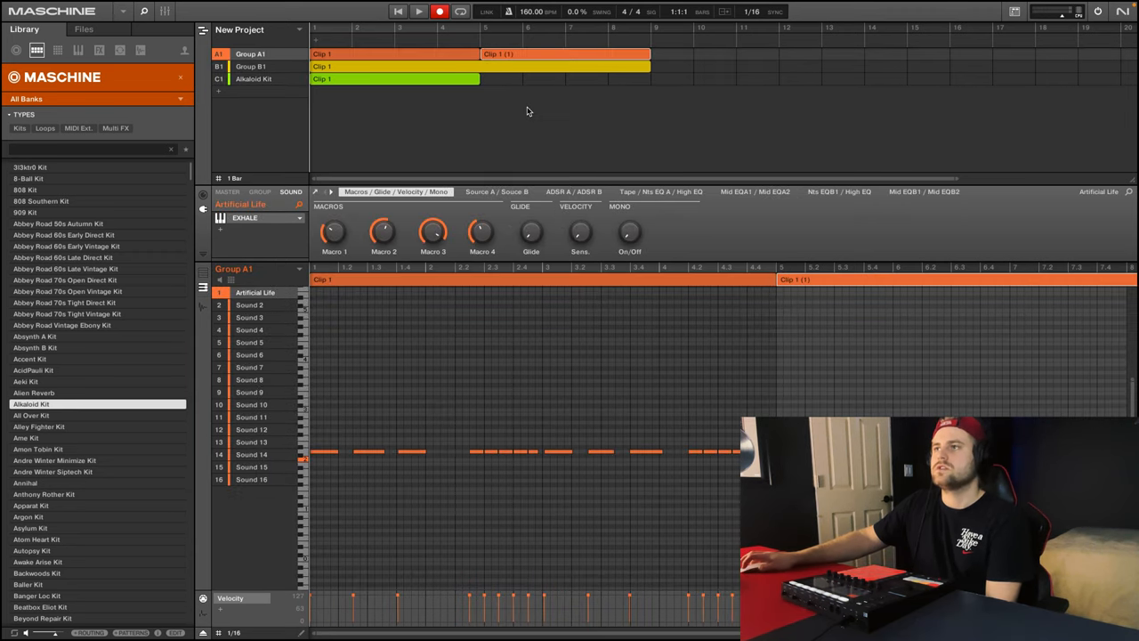
pyautogui.rightClick(391, 78)
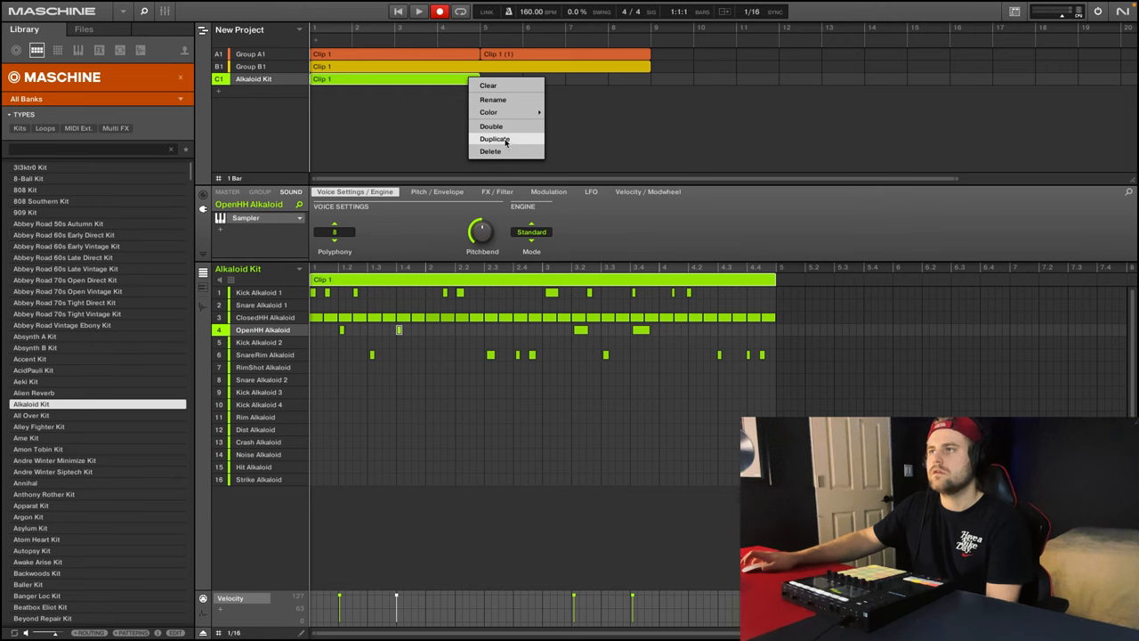
pyautogui.click(494, 139)
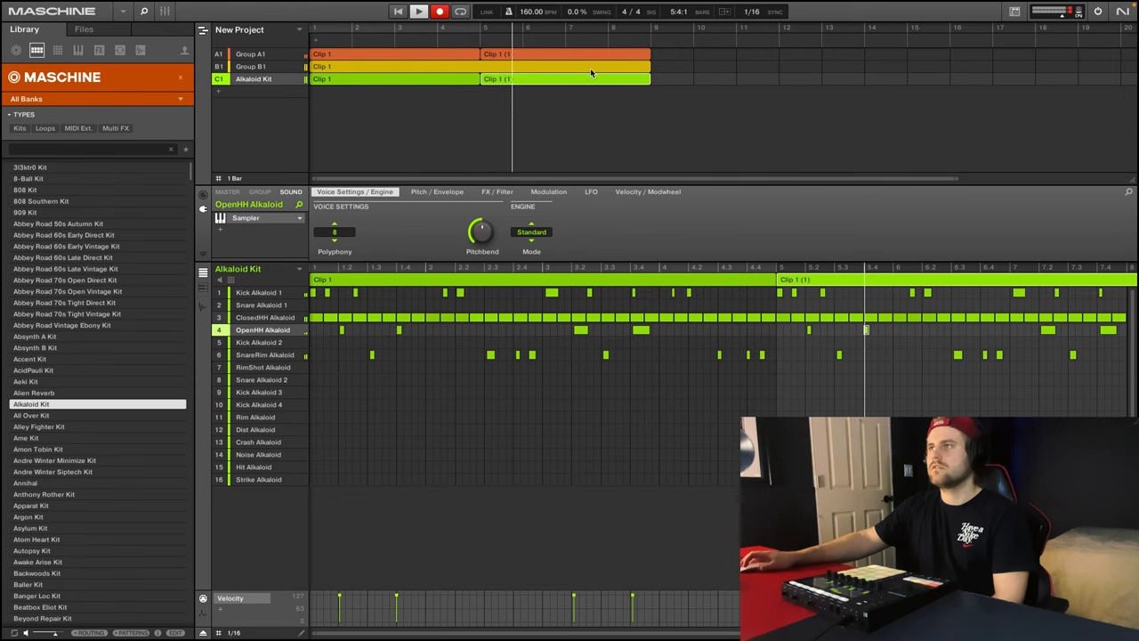
pyautogui.rightClick(583, 53)
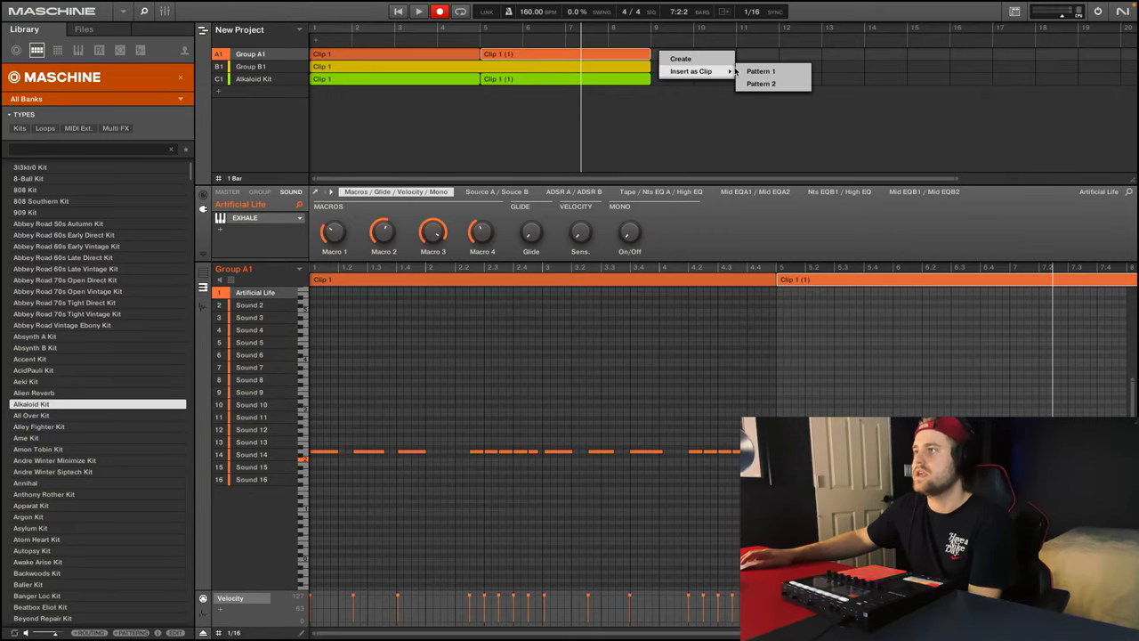
pyautogui.click(761, 71)
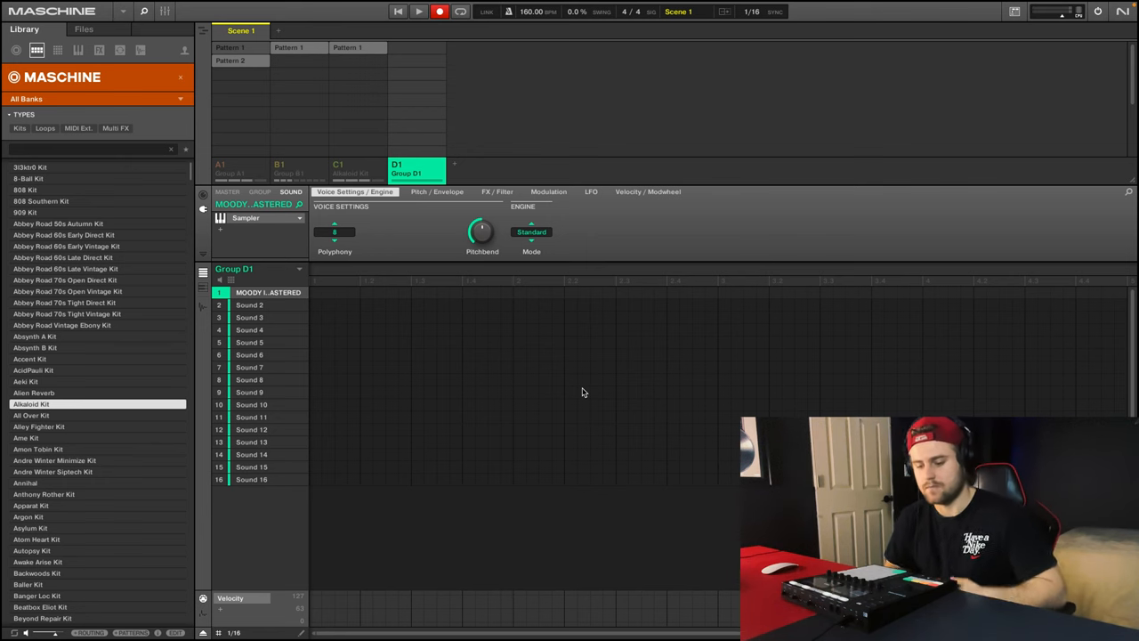
# Load the MOODY INDIE KID MASTERED sample onto Sound 1 of the new Group D1
pyautogui.click(364, 268)
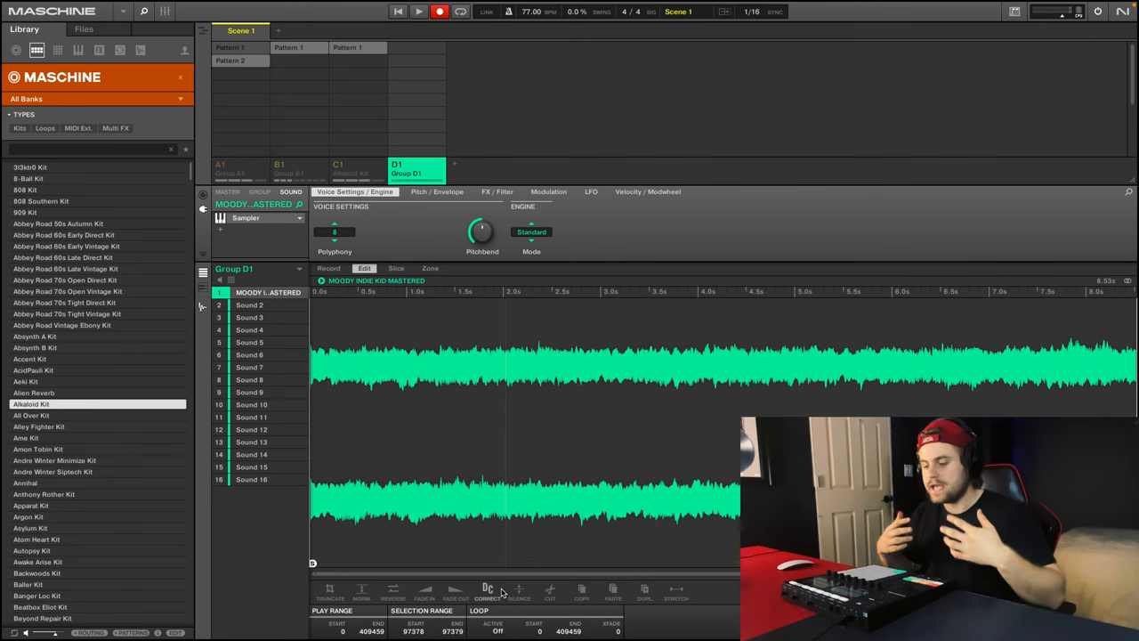
# Set the tempo to 112.5 BPM and apply the sample slices as Group D1's Pattern 1
pyautogui.click(396, 268)
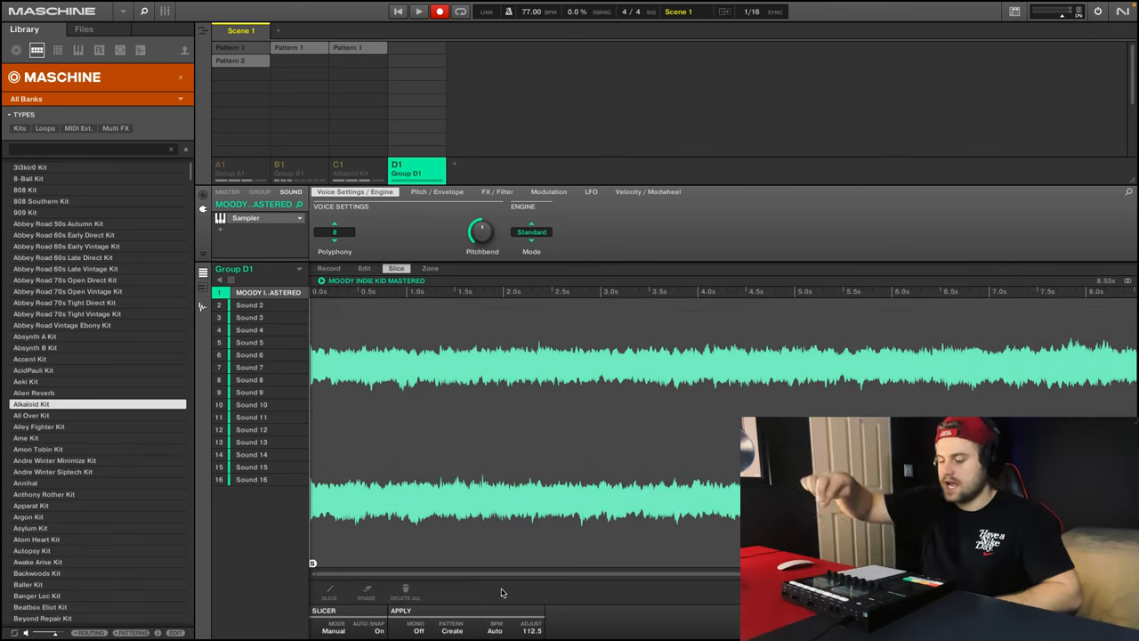
pyautogui.moveTo(569, 62)
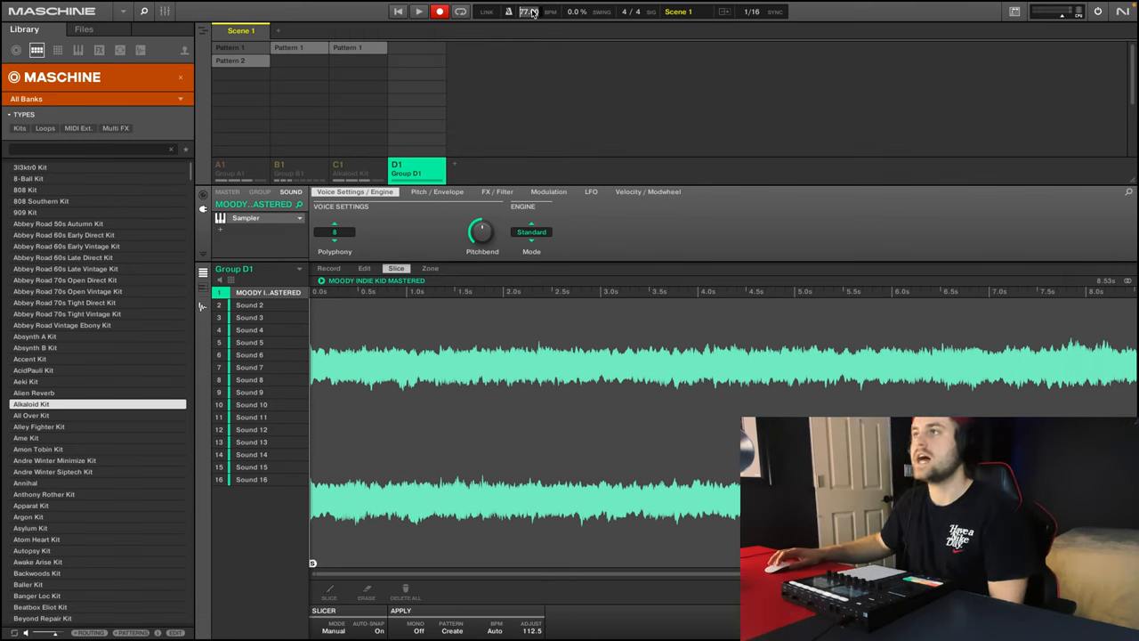
pyautogui.click(364, 267)
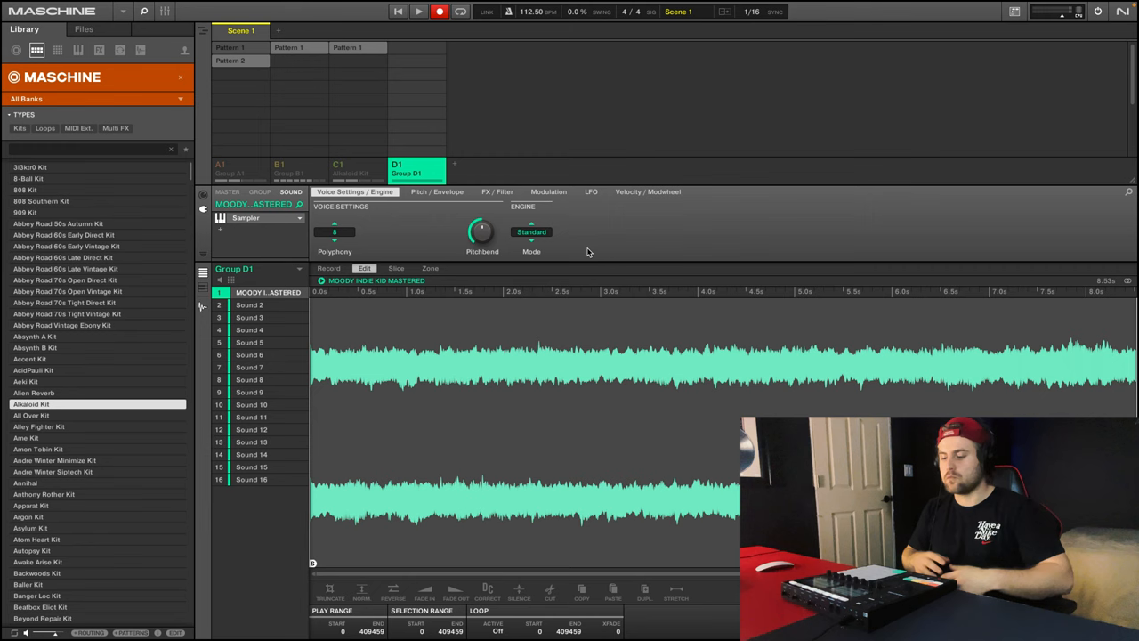
pyautogui.click(395, 268)
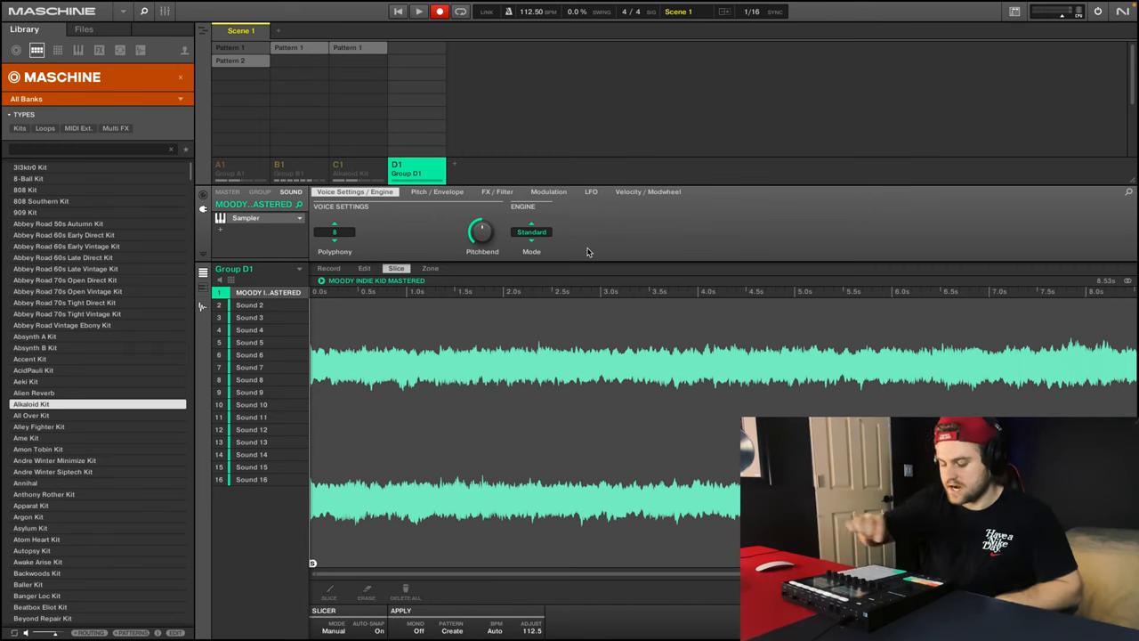
pyautogui.click(416, 48)
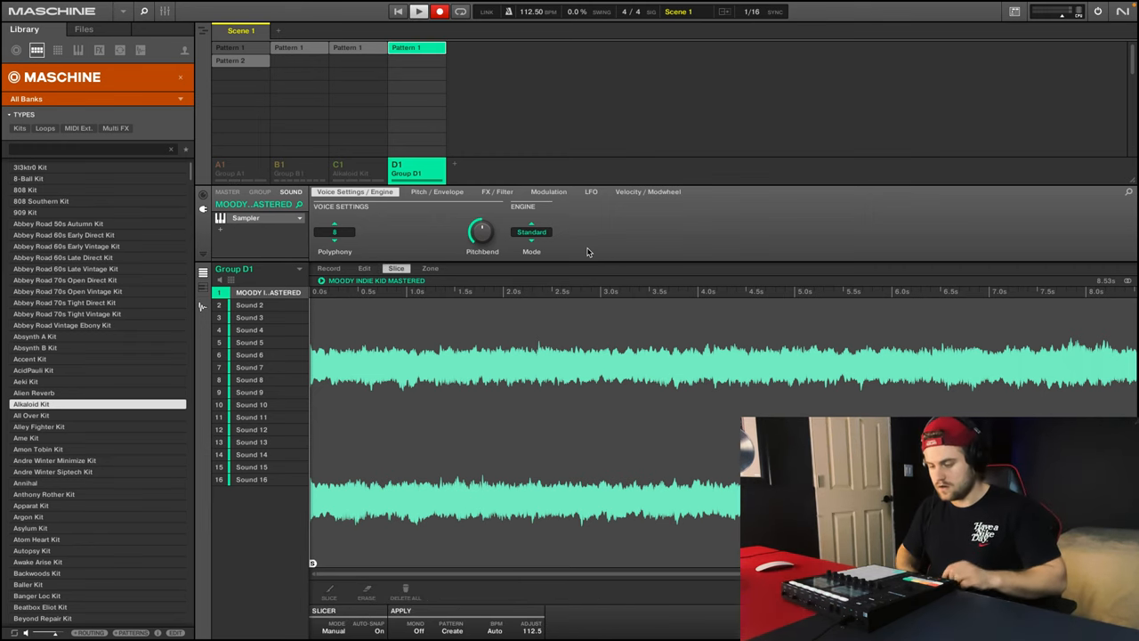